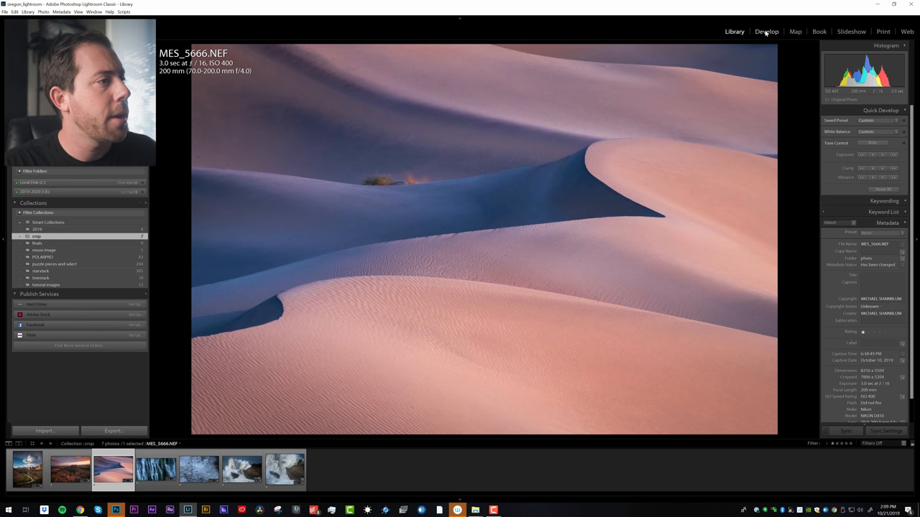
# Step: Switch to the Develop module with the sand dune photo MES_5666.NEF loaded
pyautogui.click(766, 31)
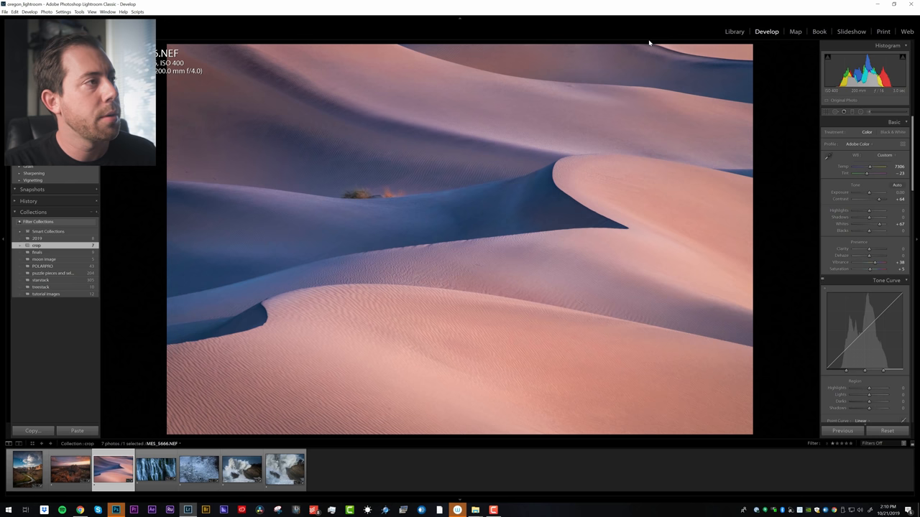
# Step: Toggle to the alternate crop framing of the sand dune photo for comparison
pyautogui.click(837, 112)
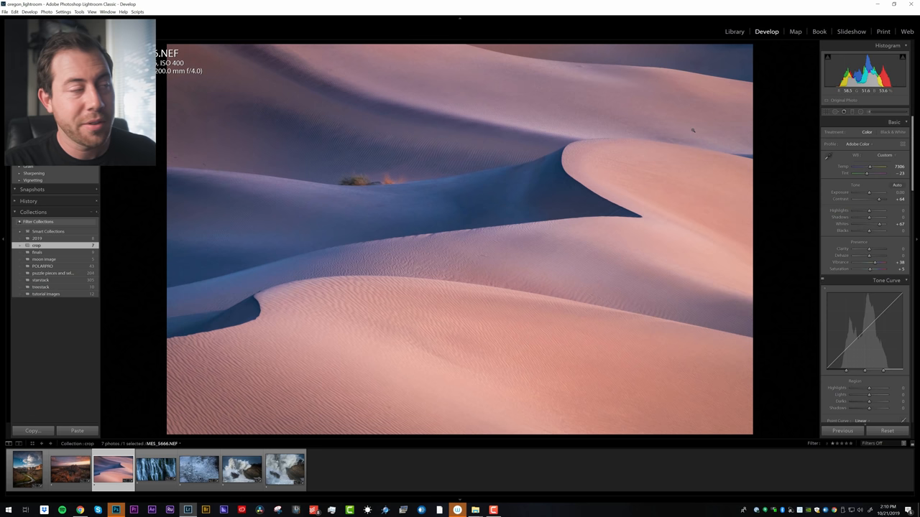
# Step: Load the rock-spires sunset photo from the filmstrip and toggle its alternate framing
pyautogui.click(69, 468)
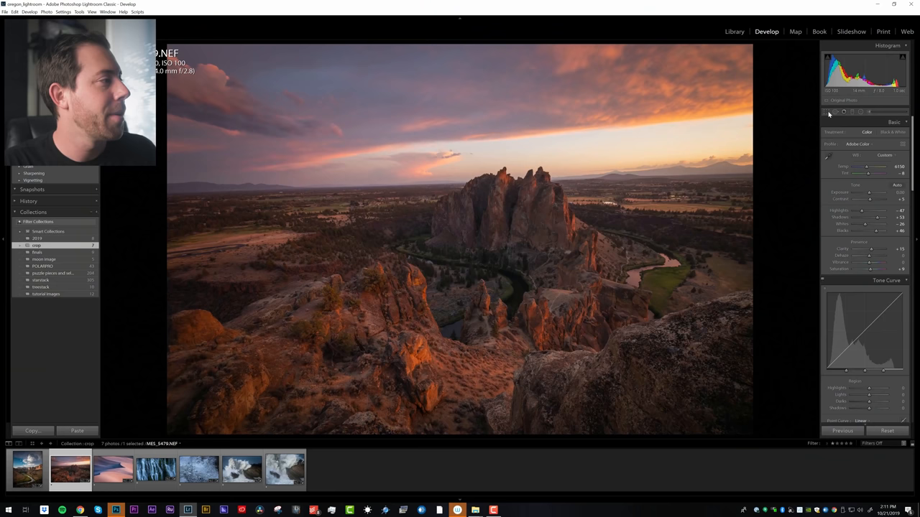
pyautogui.click(825, 112)
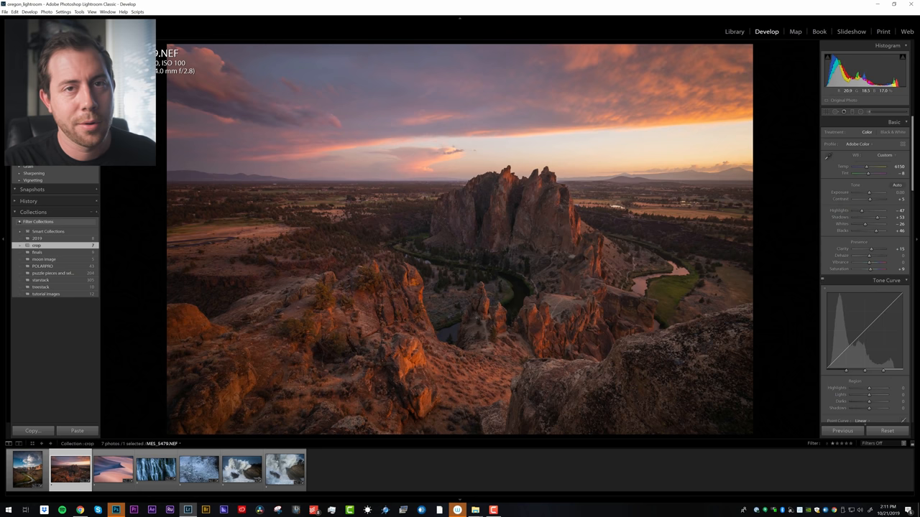
# Step: Load the mossy waterfall photo, then the splashing ocean water close-up from the filmstrip
pyautogui.click(155, 468)
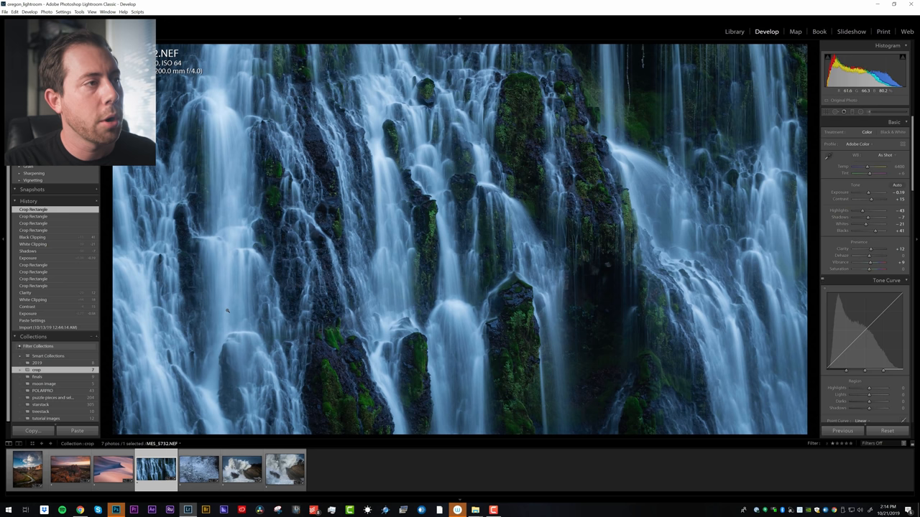
pyautogui.click(198, 471)
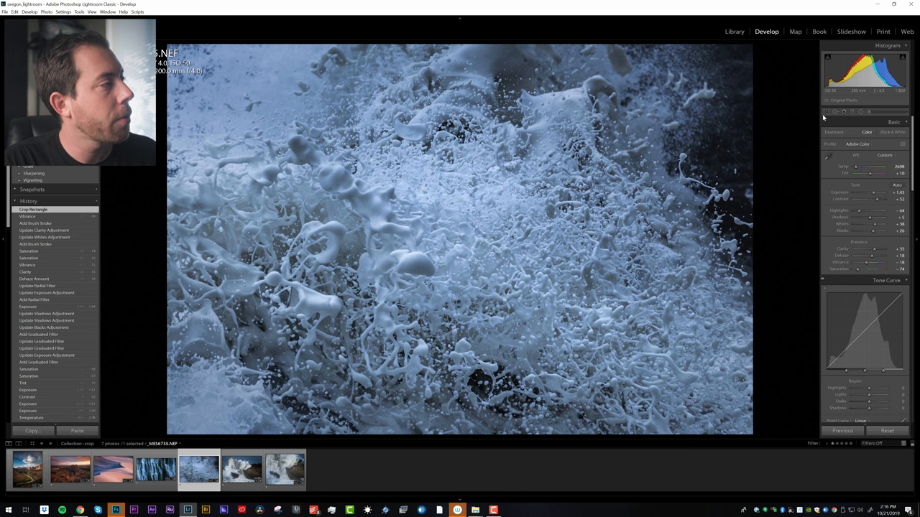
# Step: Compare the wide rocks framing with the tight splash crop, then load the crashing-wave photo
pyautogui.click(845, 112)
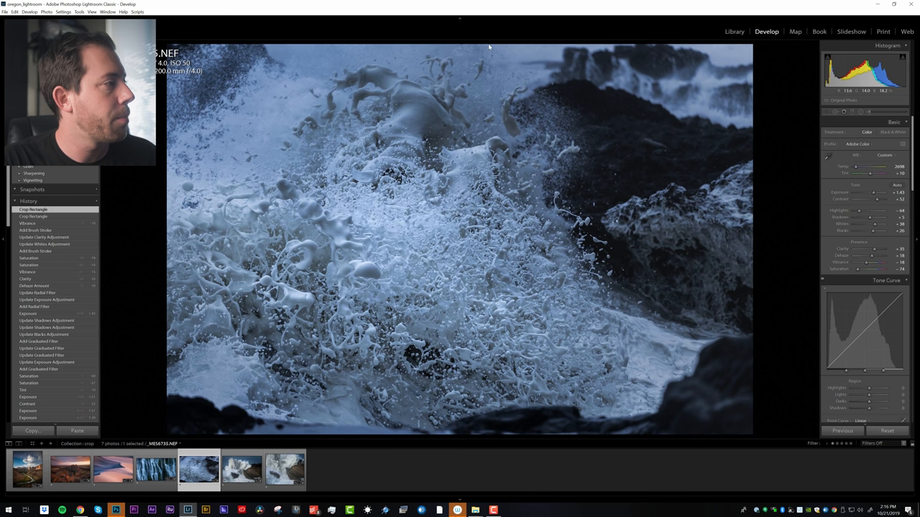
pyautogui.click(29, 222)
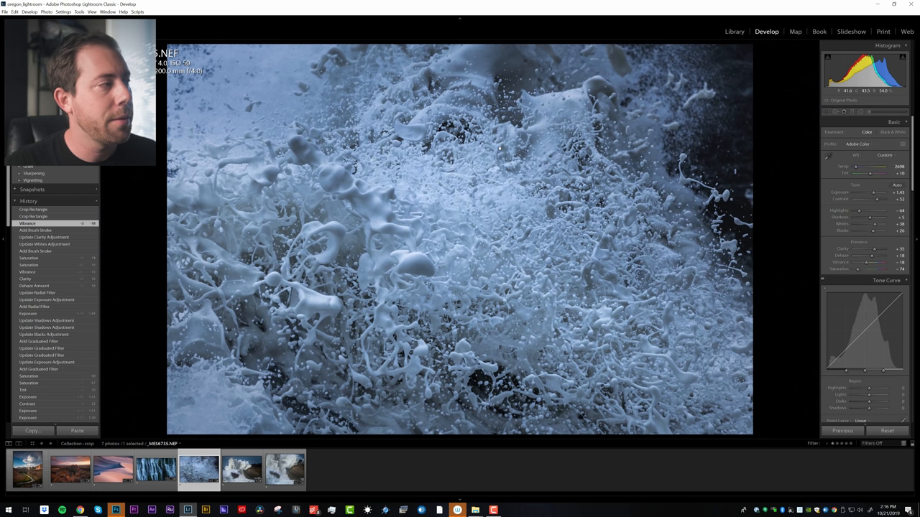
pyautogui.click(241, 468)
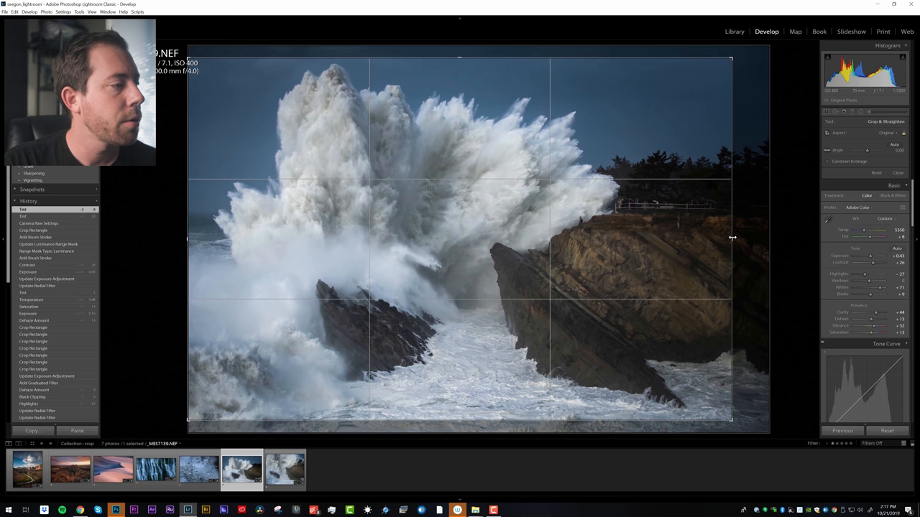
# Step: Show the Aspect ratio preset list in the Crop & Straighten tool
pyautogui.click(897, 173)
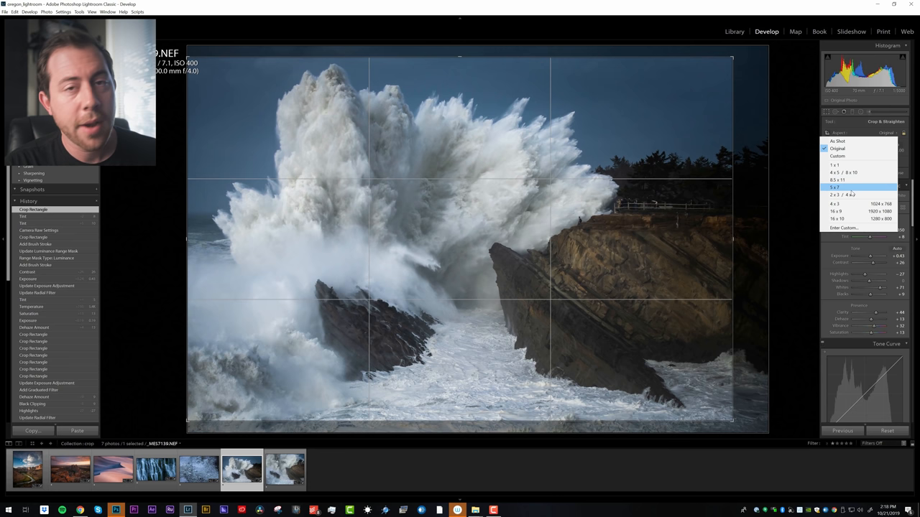
pyautogui.moveTo(859, 180)
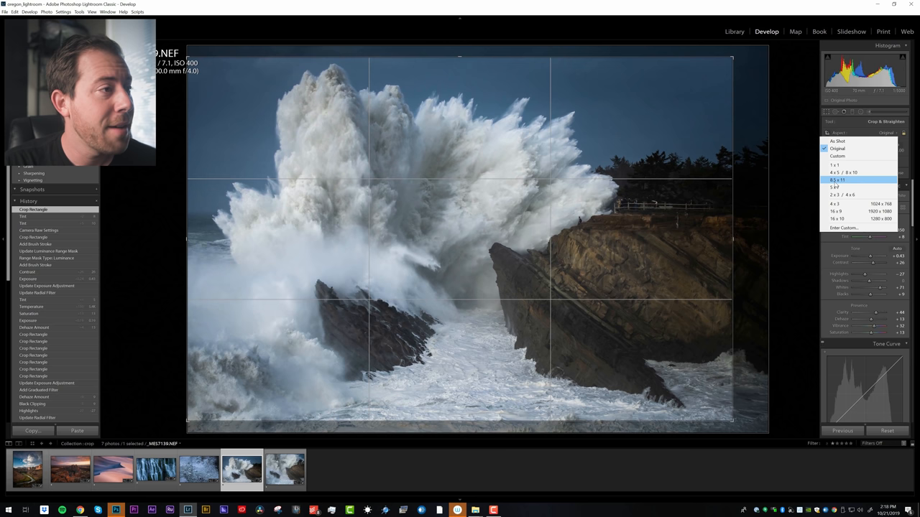
# Step: Apply a tighter aspect ratio to the crashing-wave photo and commit the crop
pyautogui.click(833, 187)
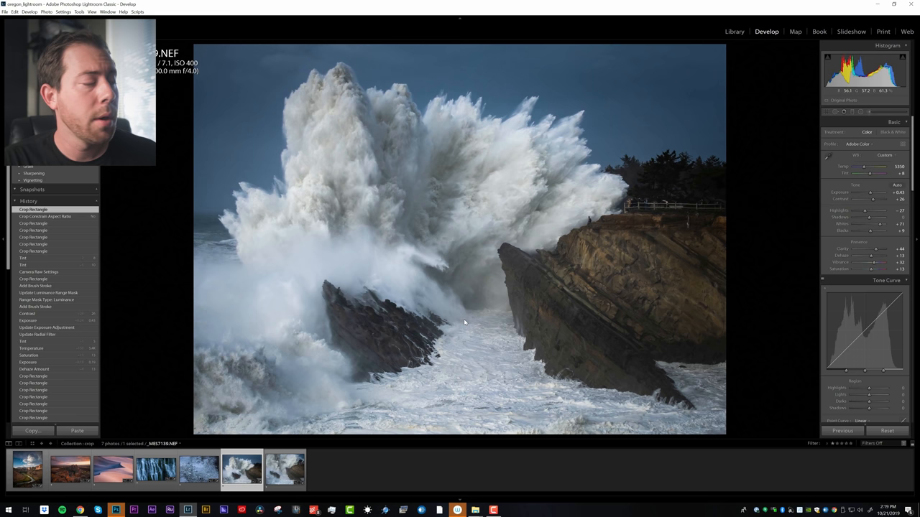
# Step: Load the square-cropped version of the wave scene and toggle its alternate framing
pyautogui.click(284, 469)
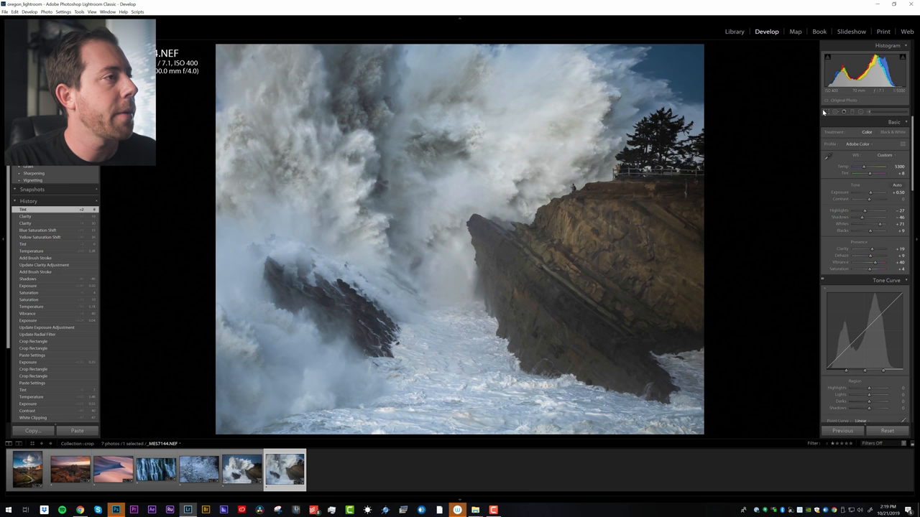
pyautogui.click(828, 113)
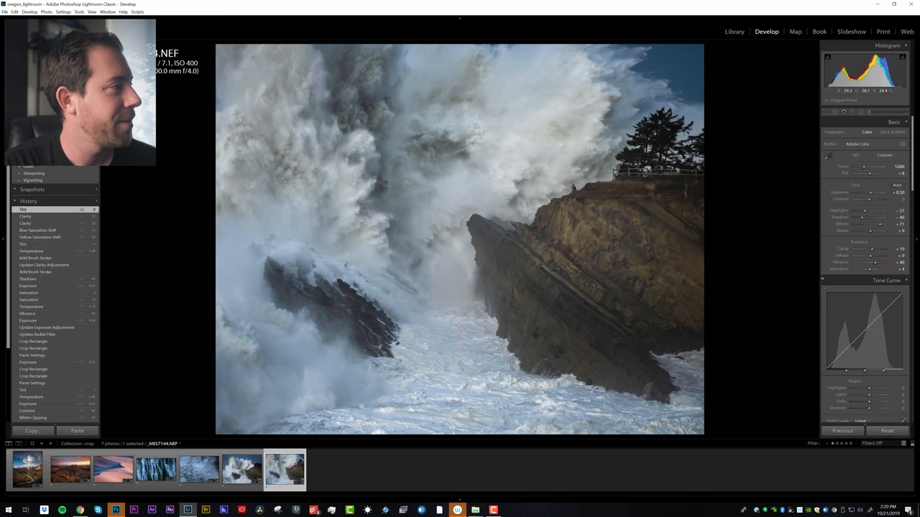
pyautogui.click(241, 469)
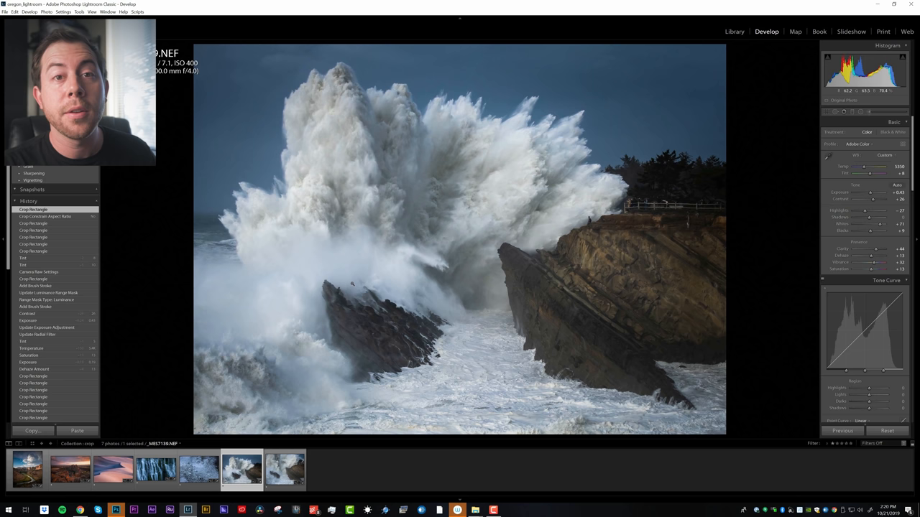
pyautogui.click(284, 468)
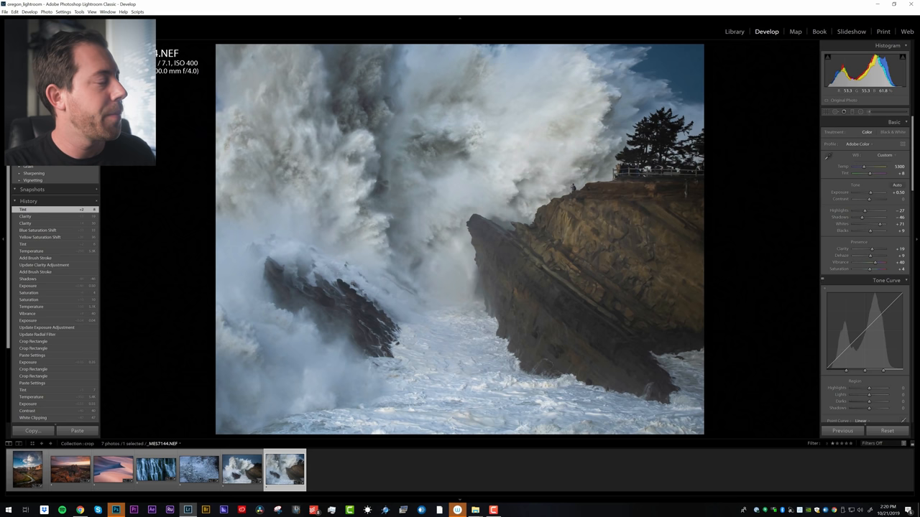